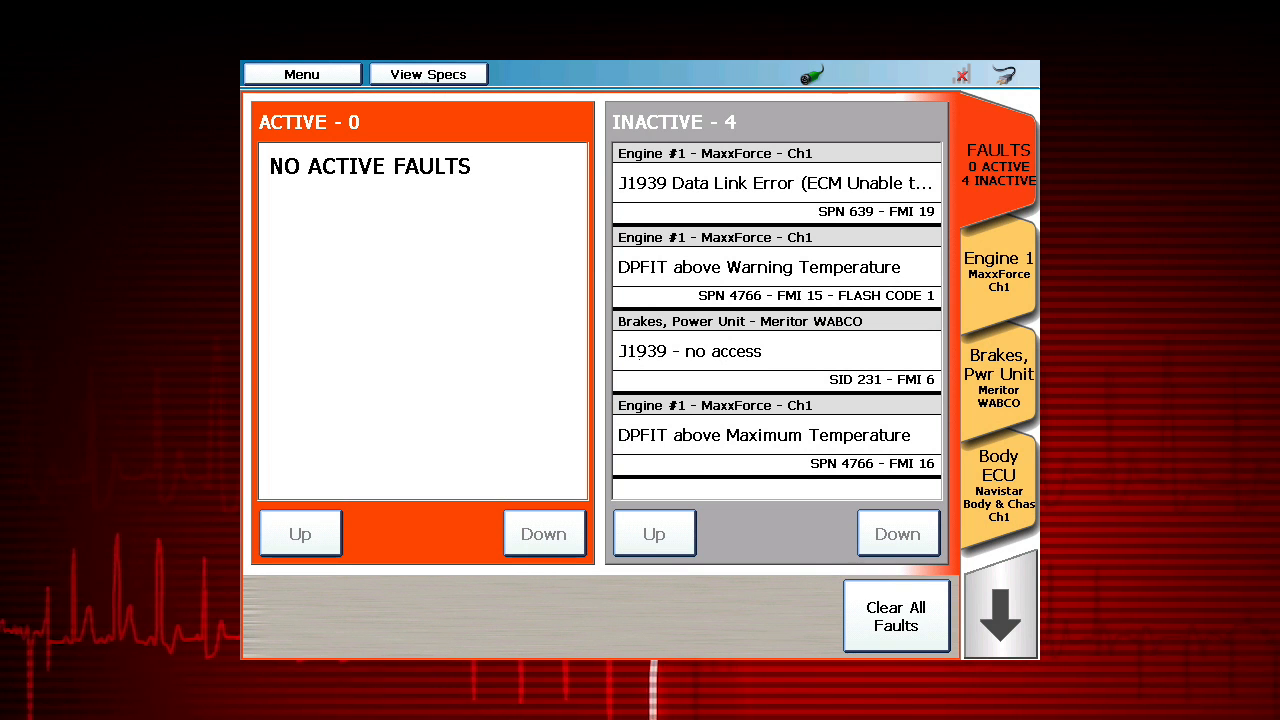
Open the main menu and start a new diagnostic report
click(301, 74)
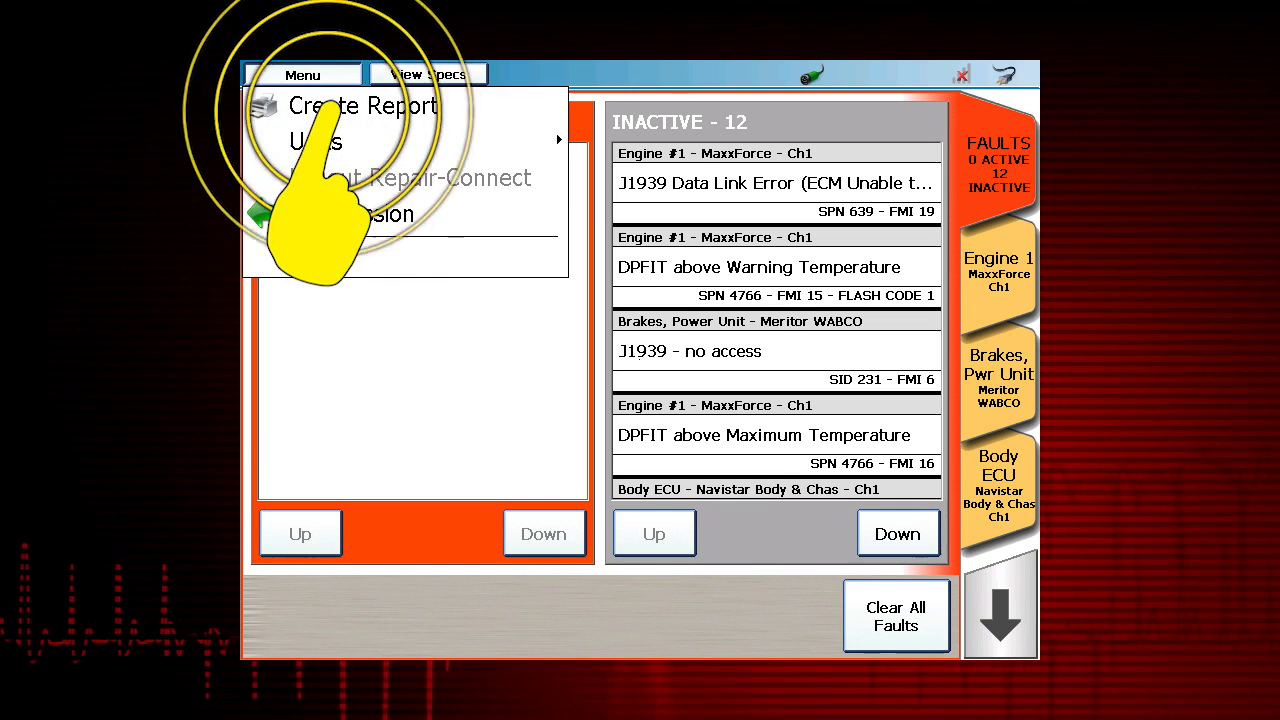
click(362, 105)
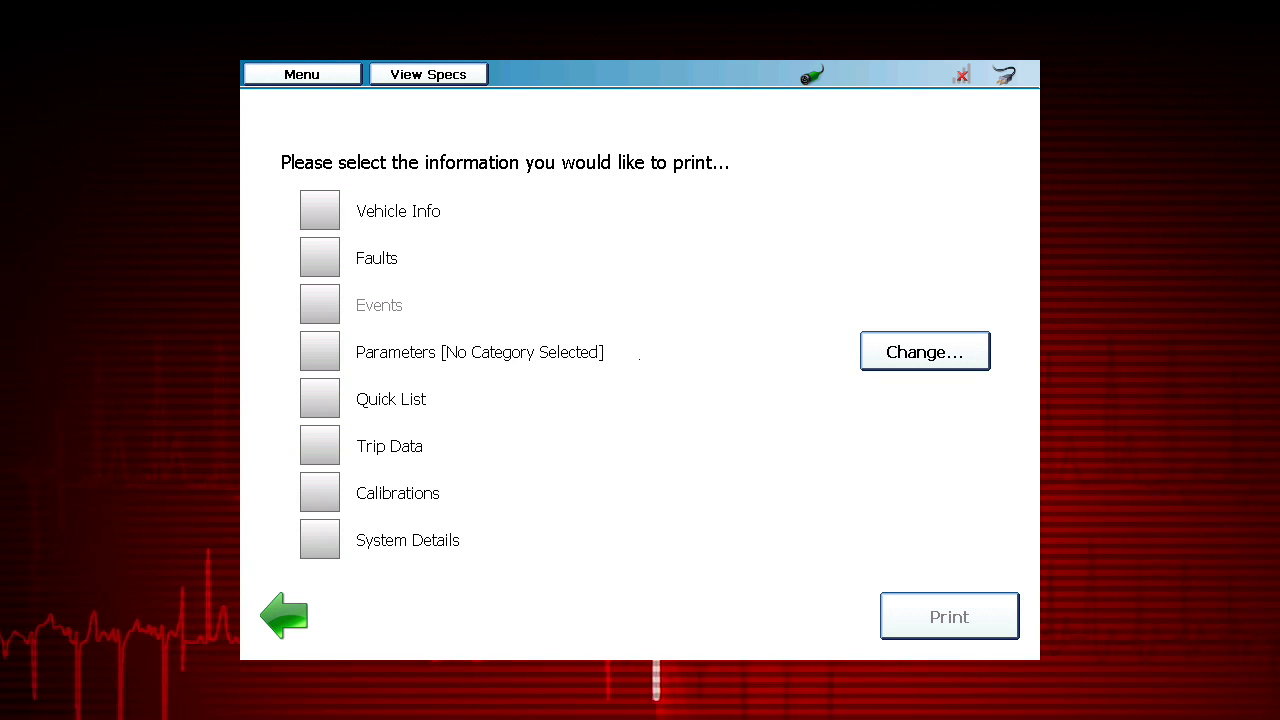
Tick Vehicle Info, Faults and Parameters for the report
click(319, 210)
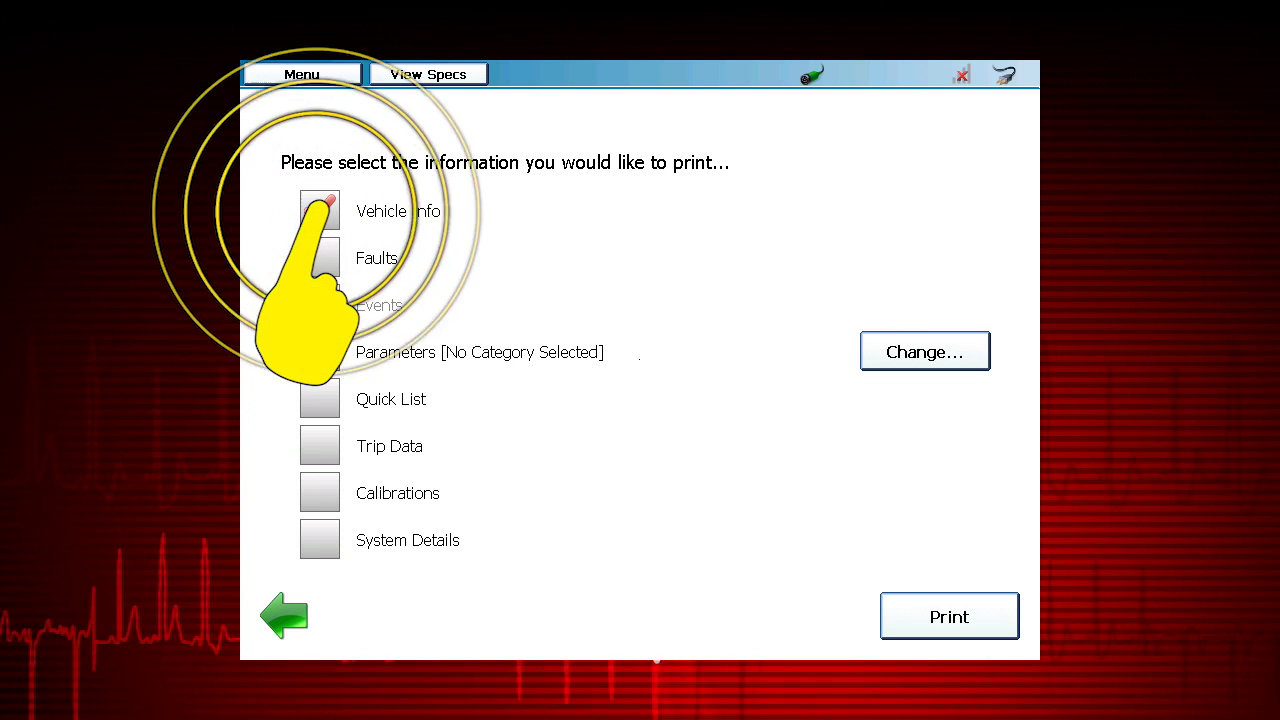
click(319, 210)
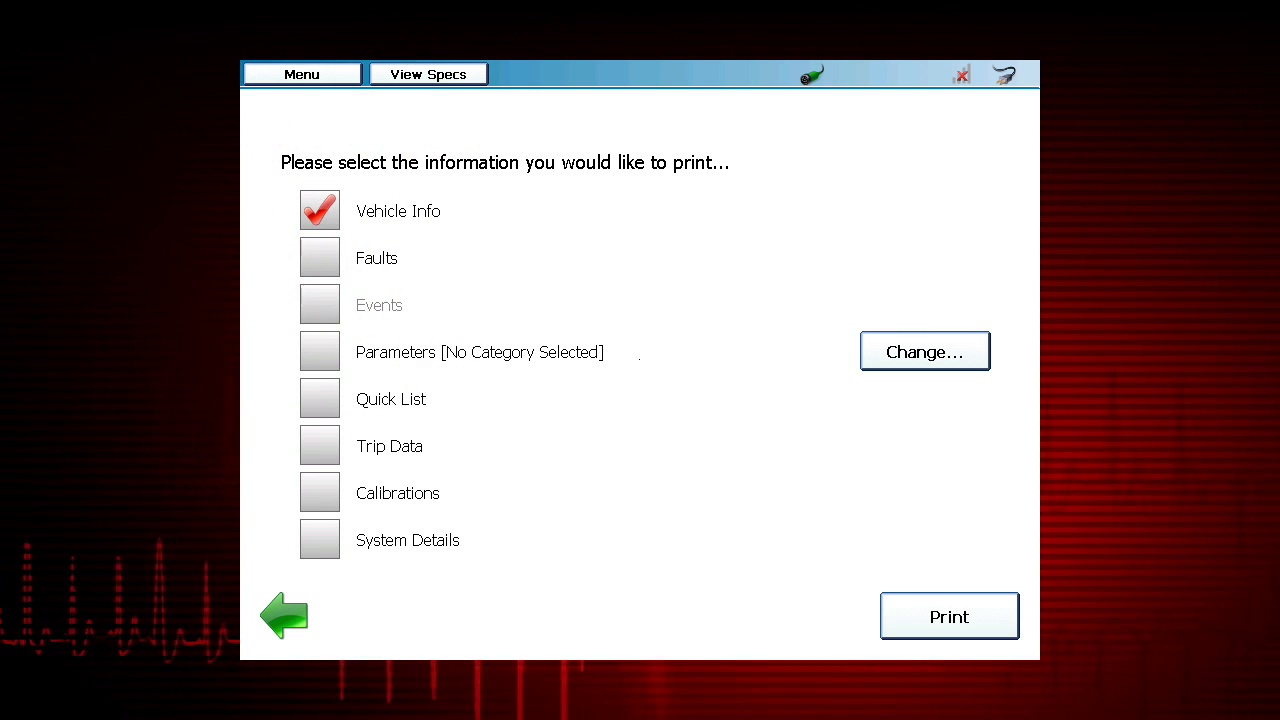
click(319, 257)
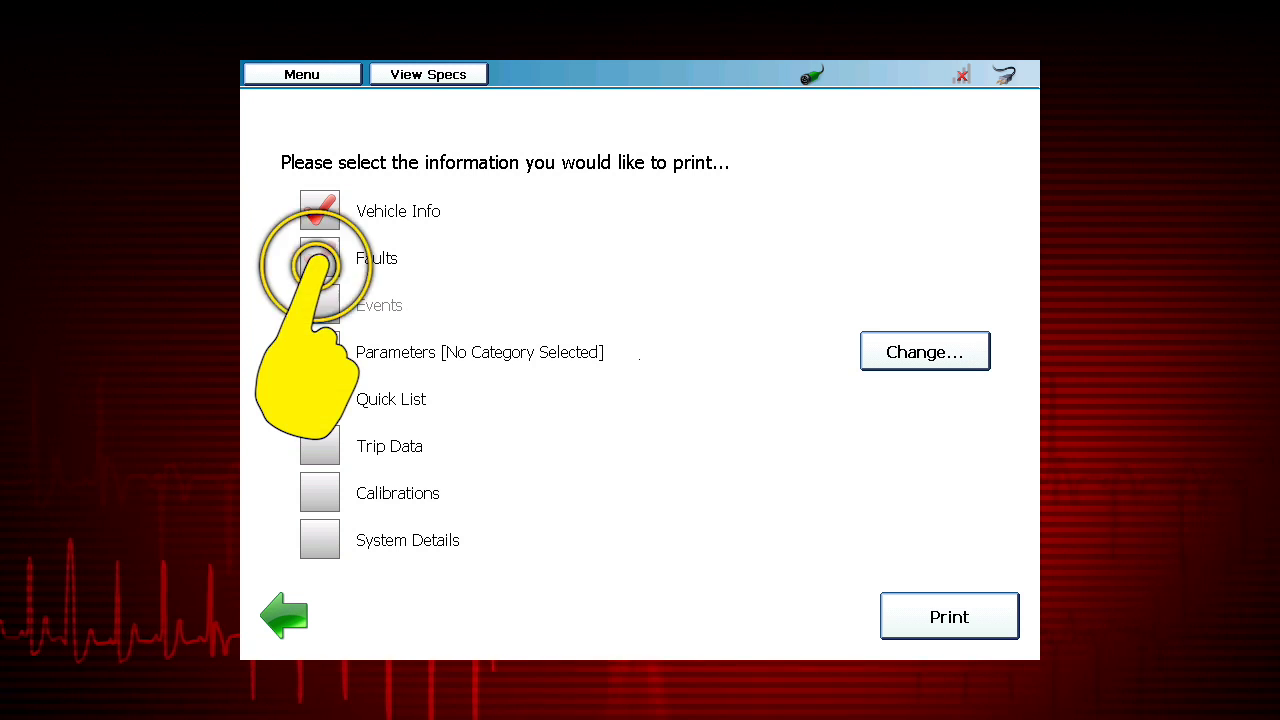
click(319, 257)
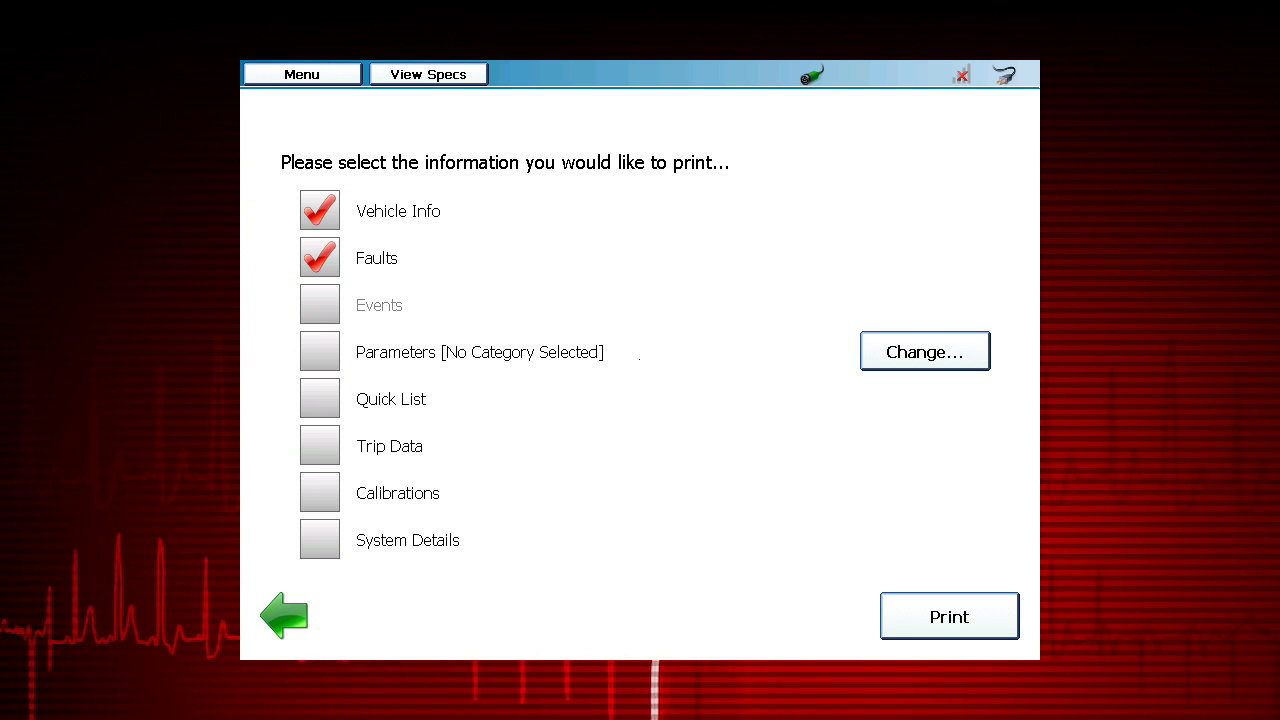
click(924, 351)
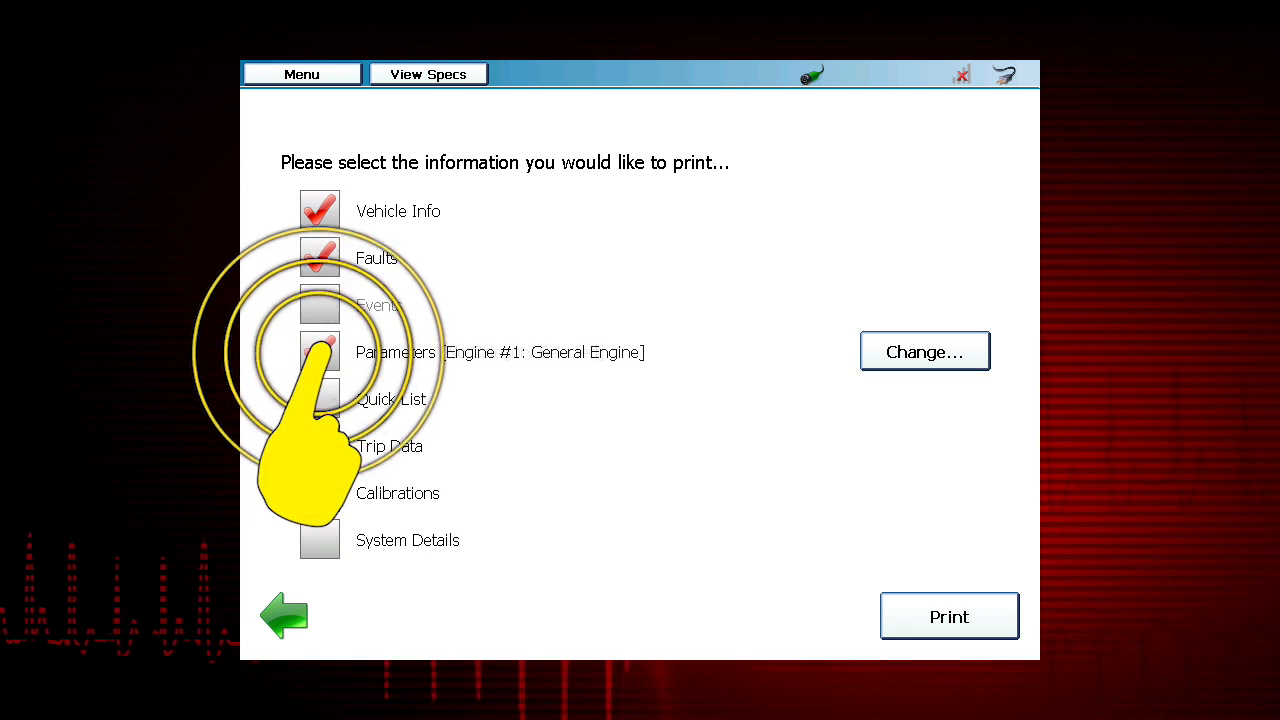
click(319, 351)
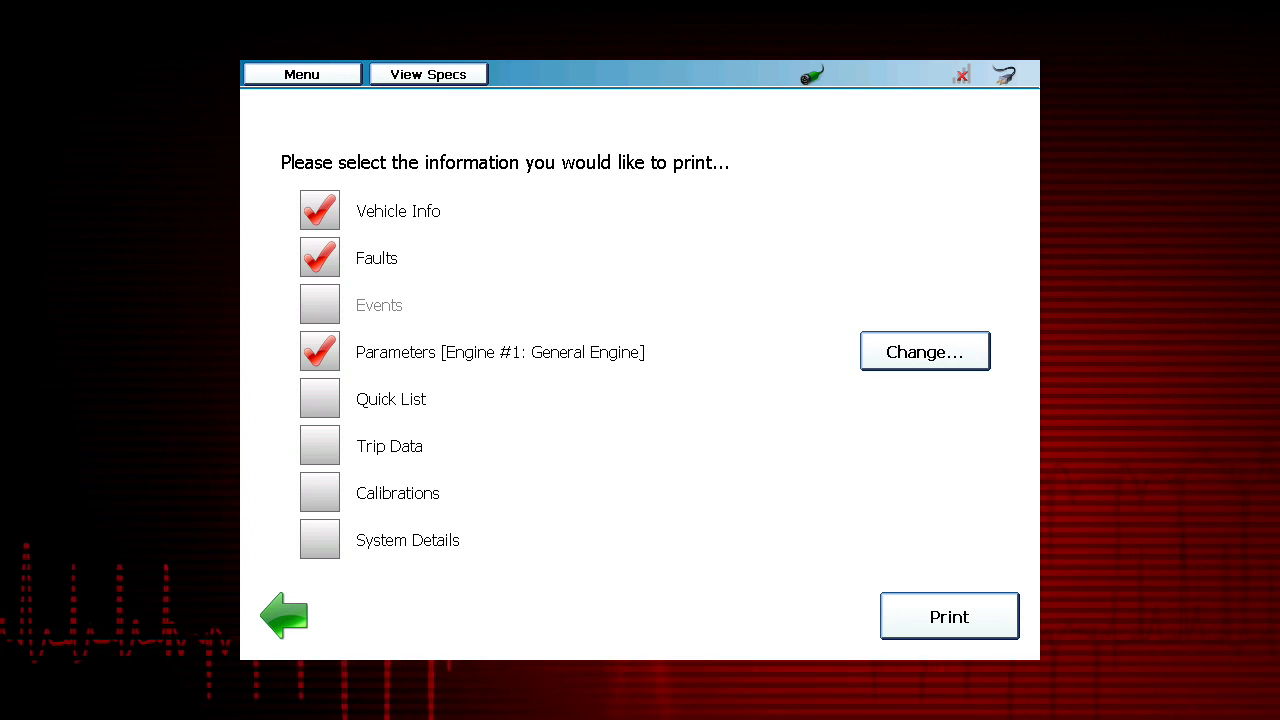
Tick Quick List, Trip Data, Calibrations and System Details for the report
click(319, 398)
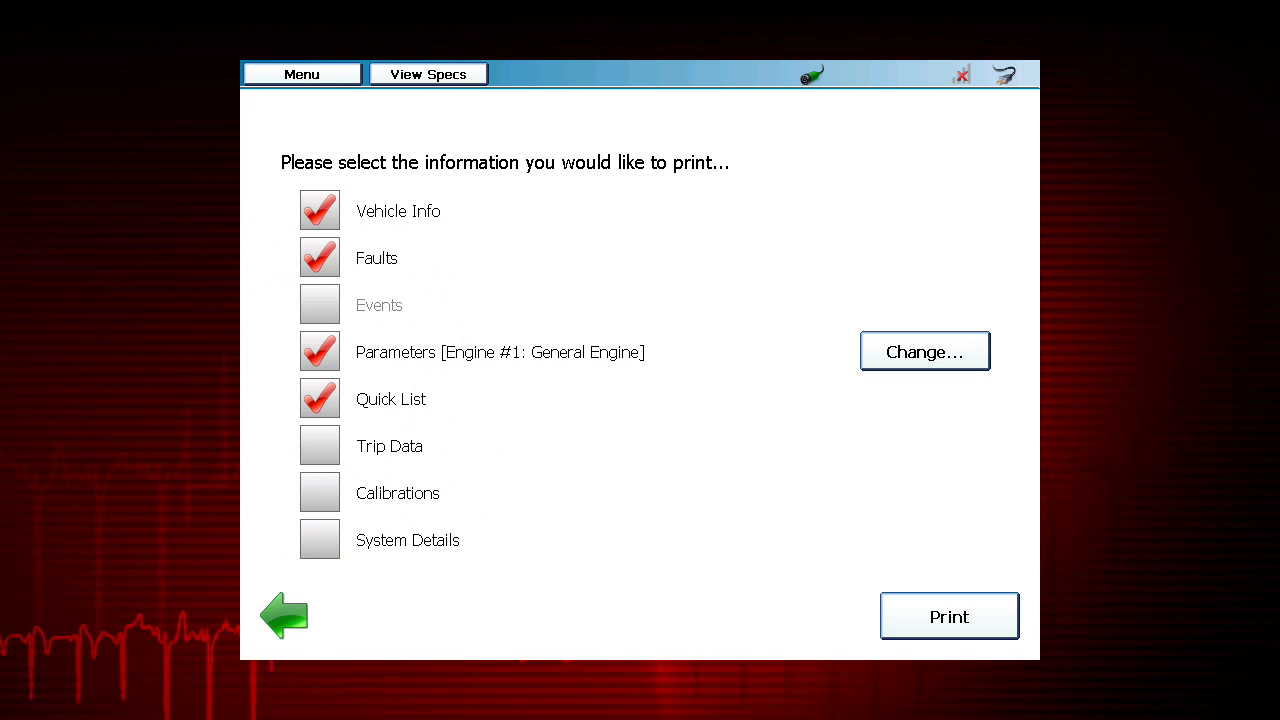
click(319, 445)
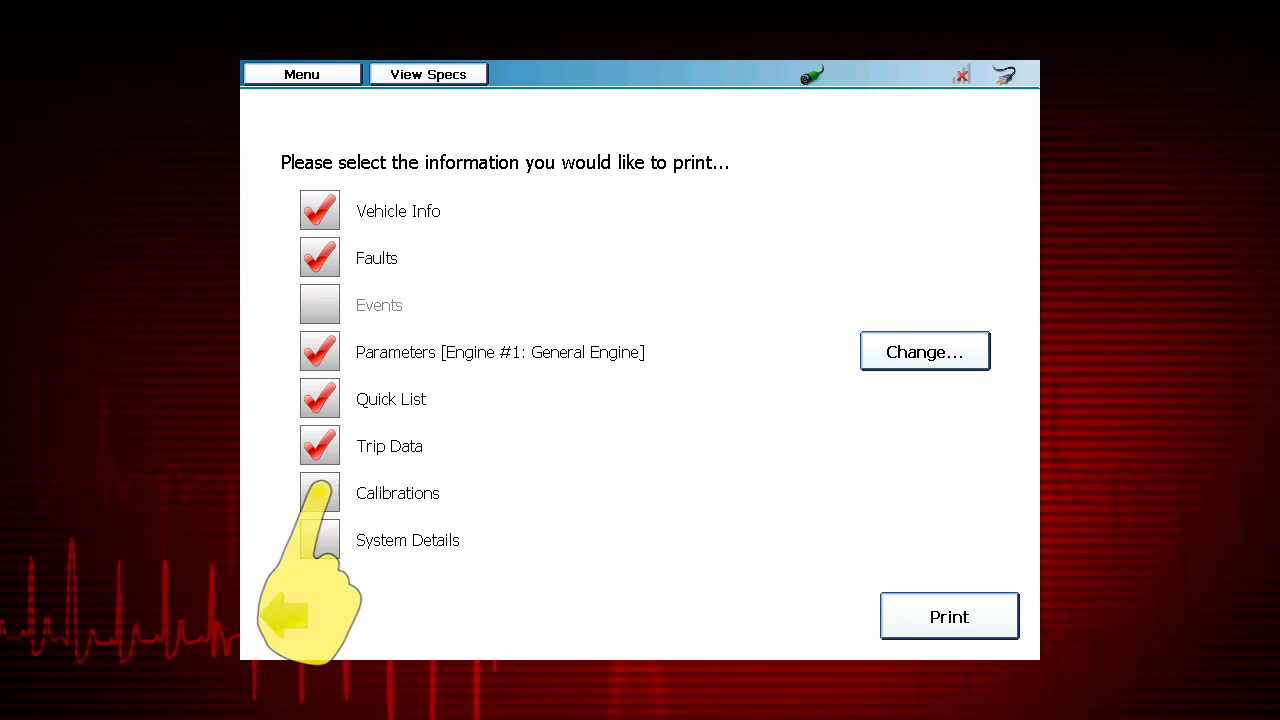
click(319, 492)
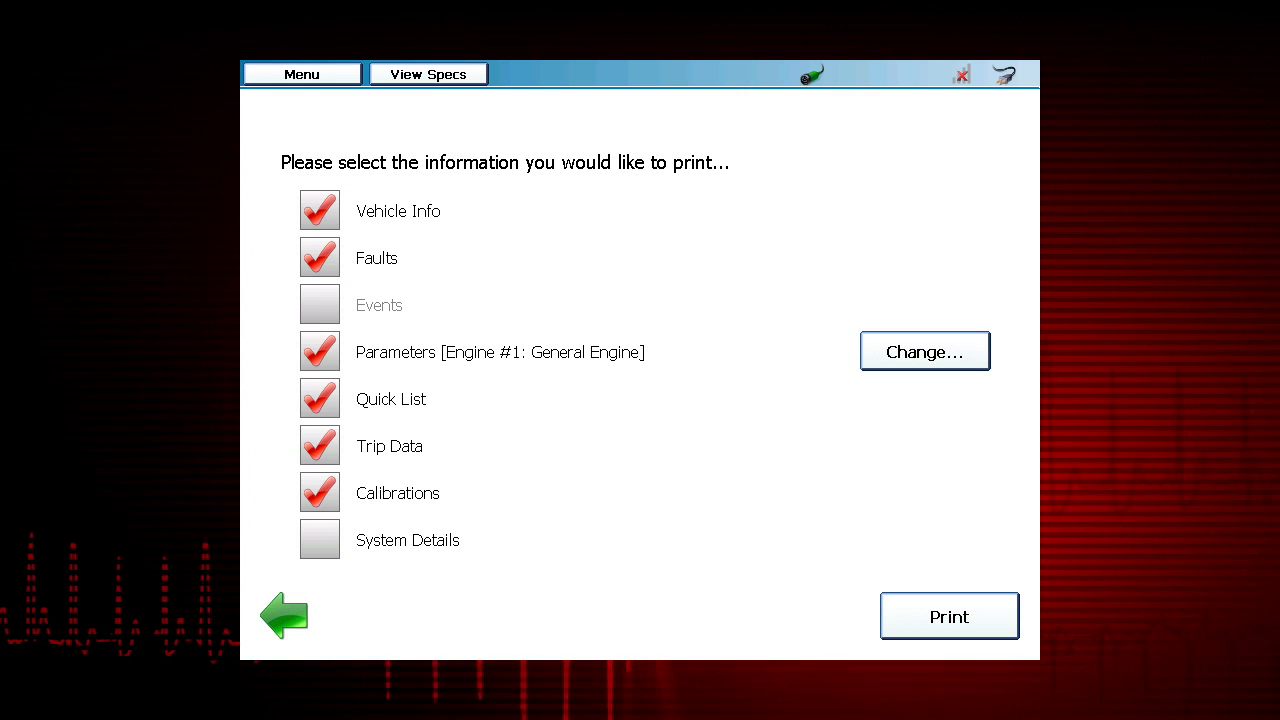
click(319, 540)
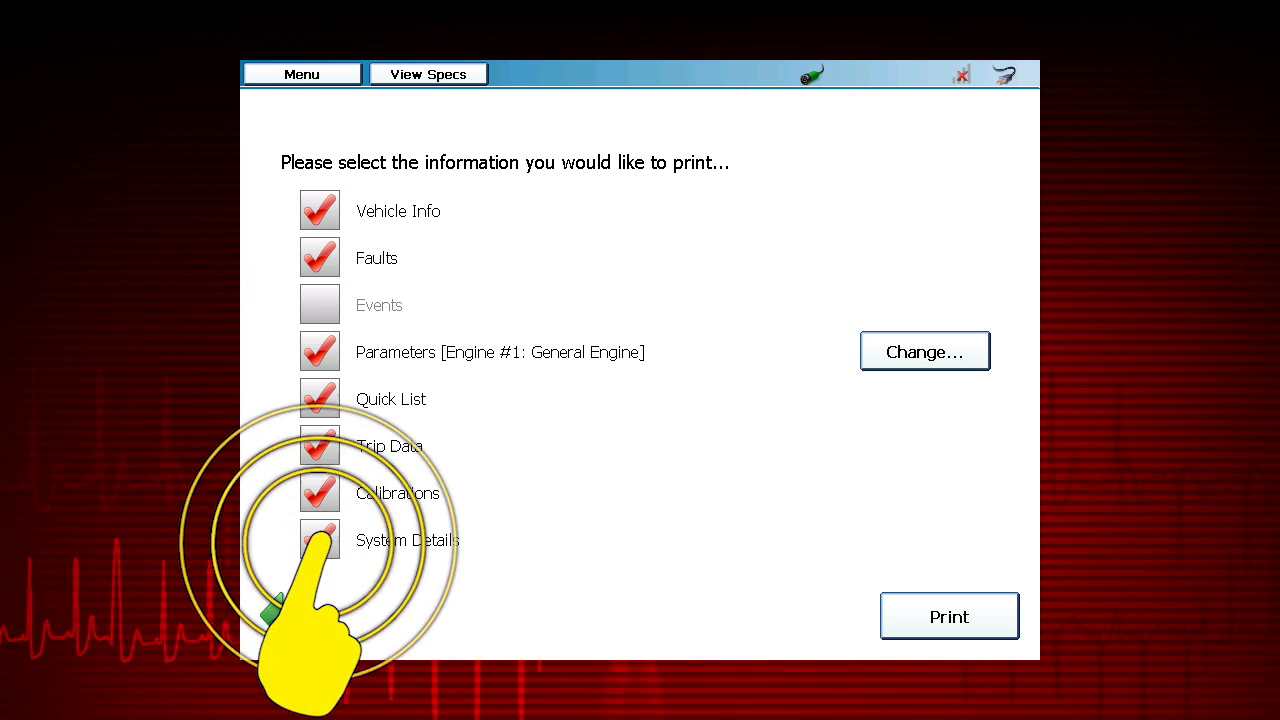
click(319, 539)
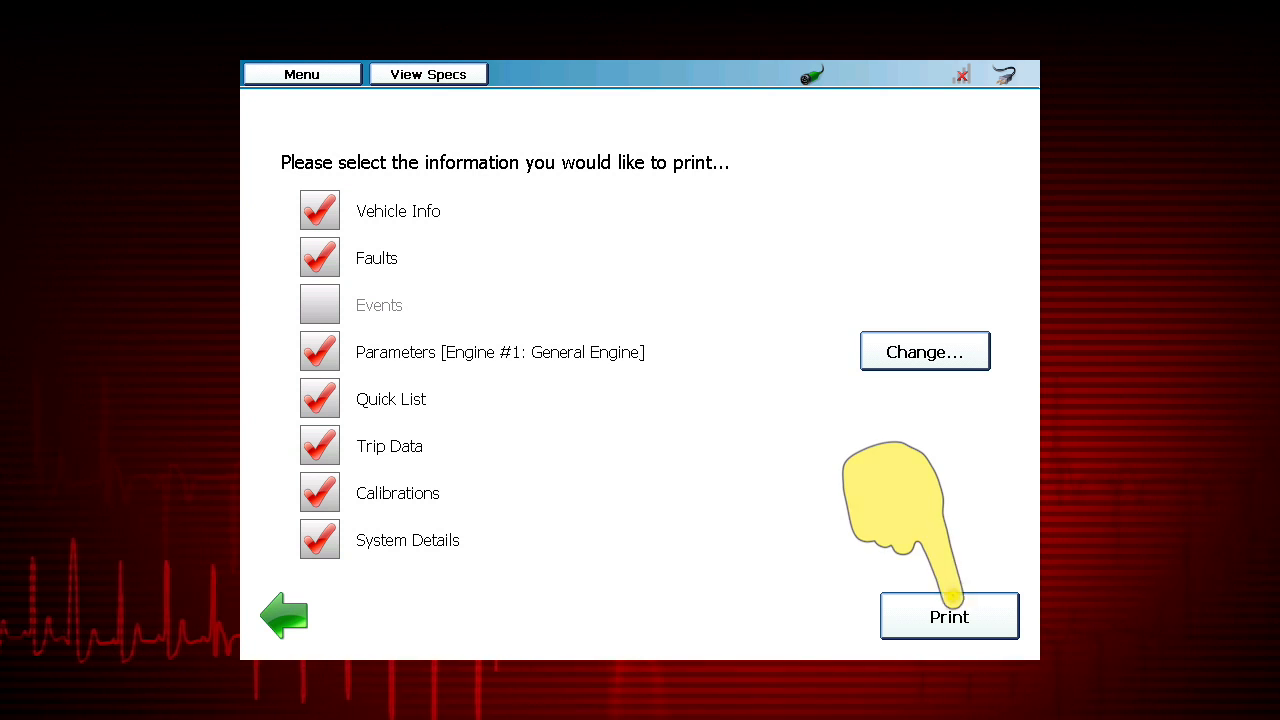
Print the report via Save to File with the Pro-Link tool as destination
click(948, 616)
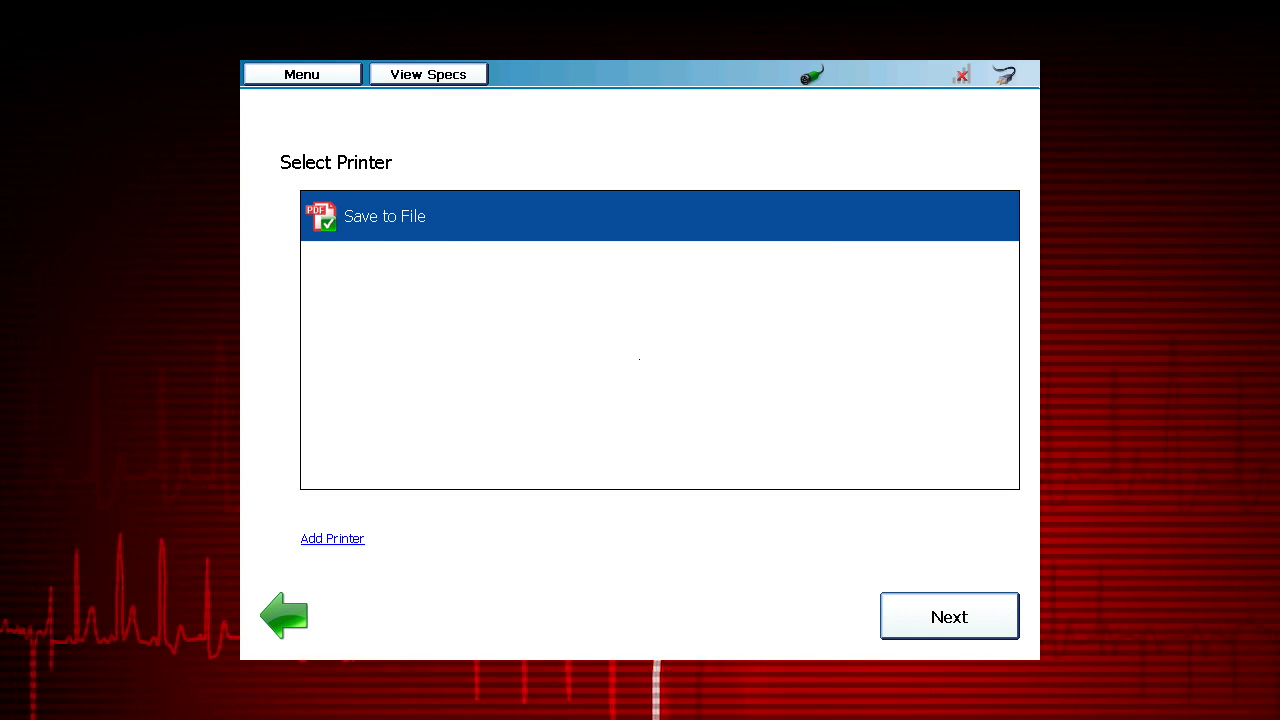
click(948, 616)
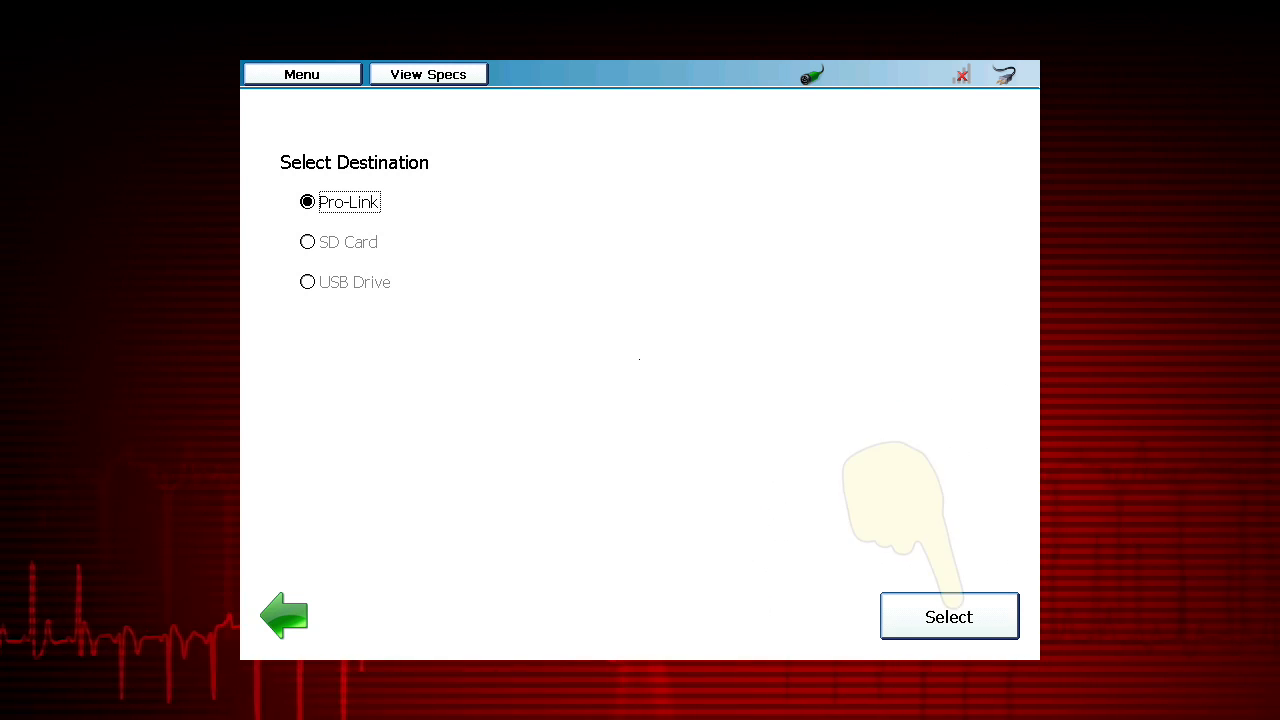
click(948, 616)
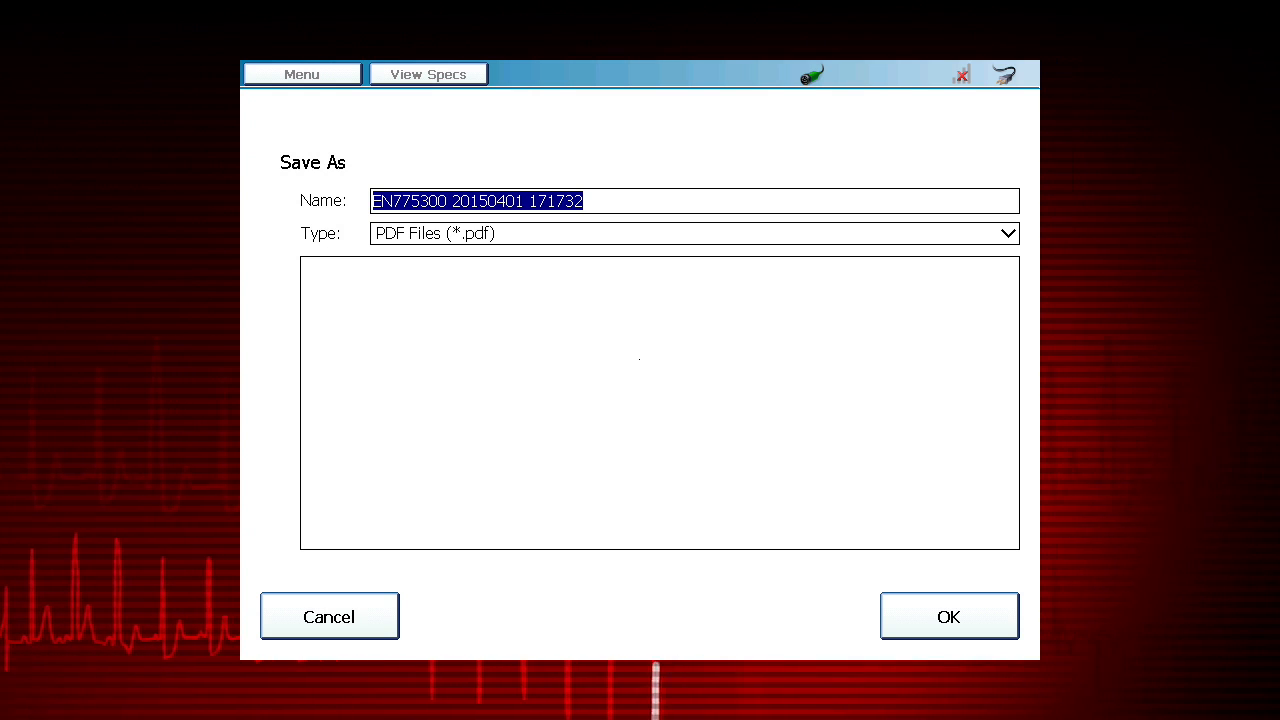
Confirm the PDF under its default name and go back to the report item list
click(948, 616)
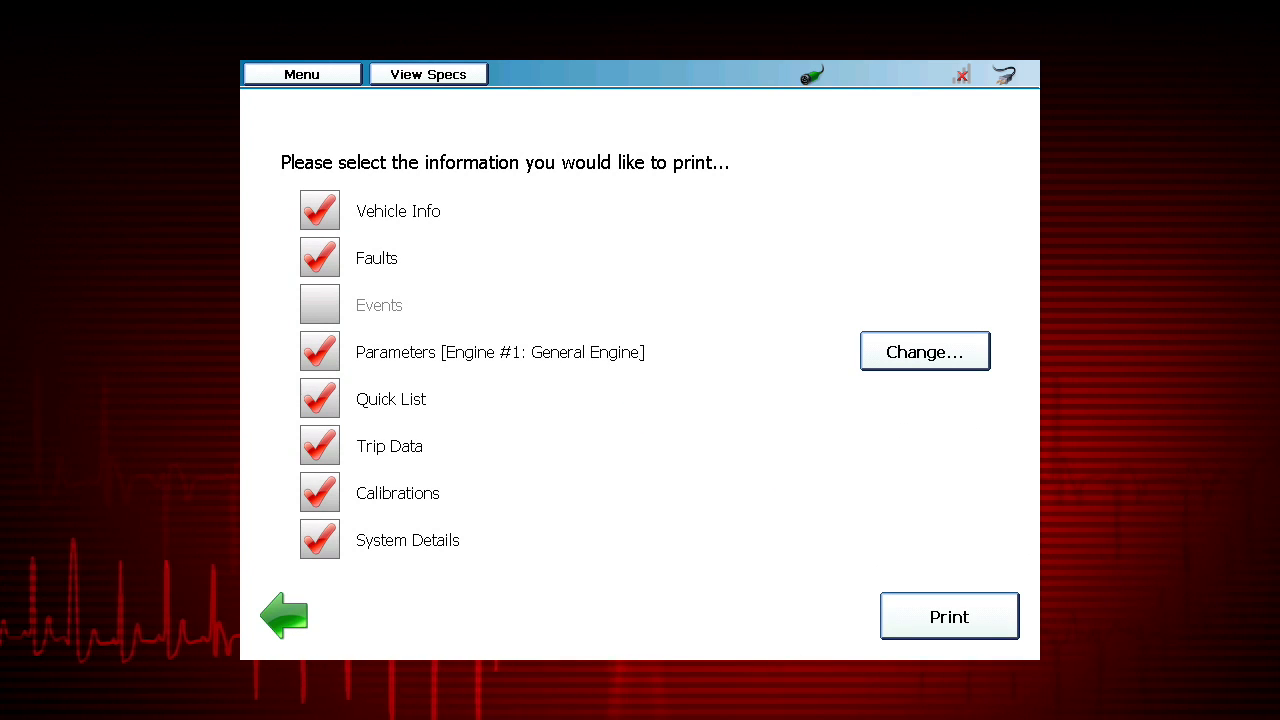
click(285, 615)
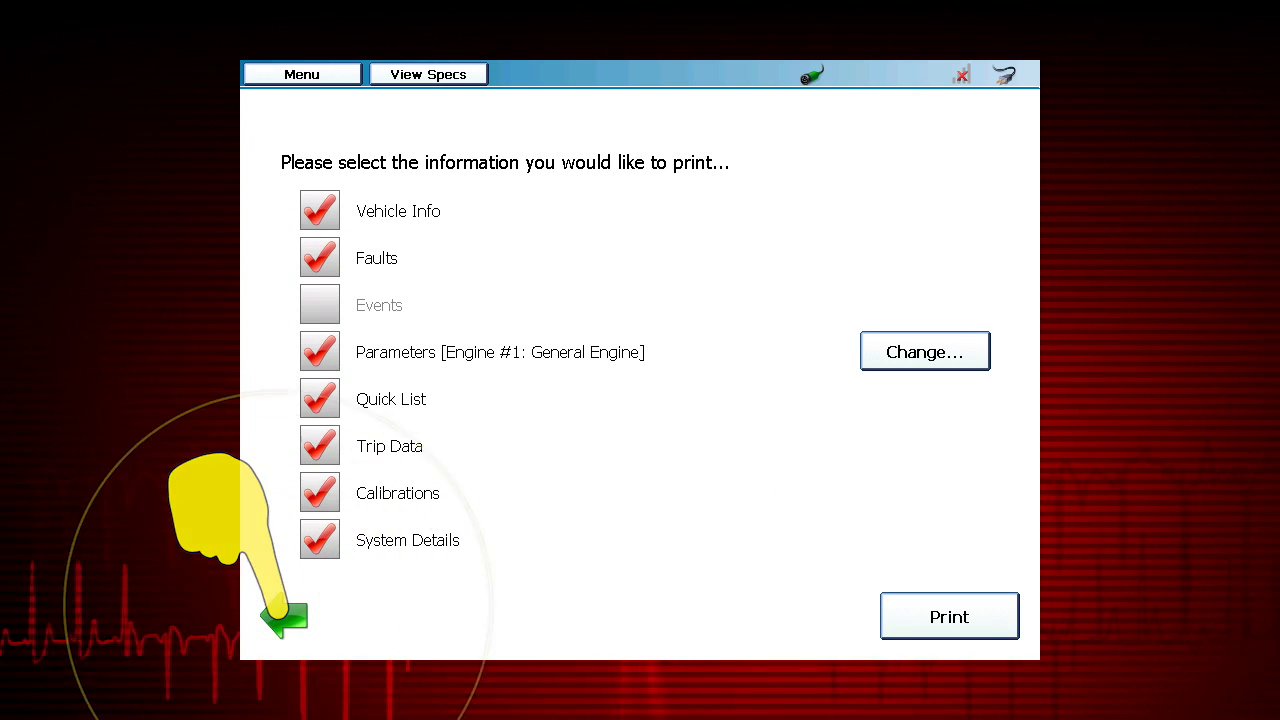